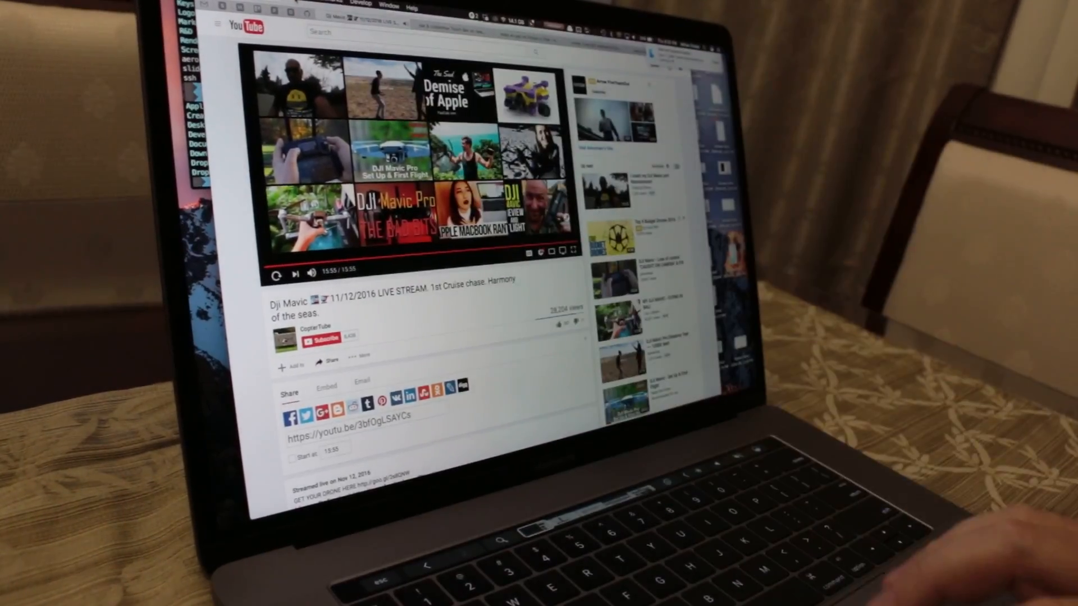
Choose Customize Touch Bar from Safari's View menu
click(337, 7)
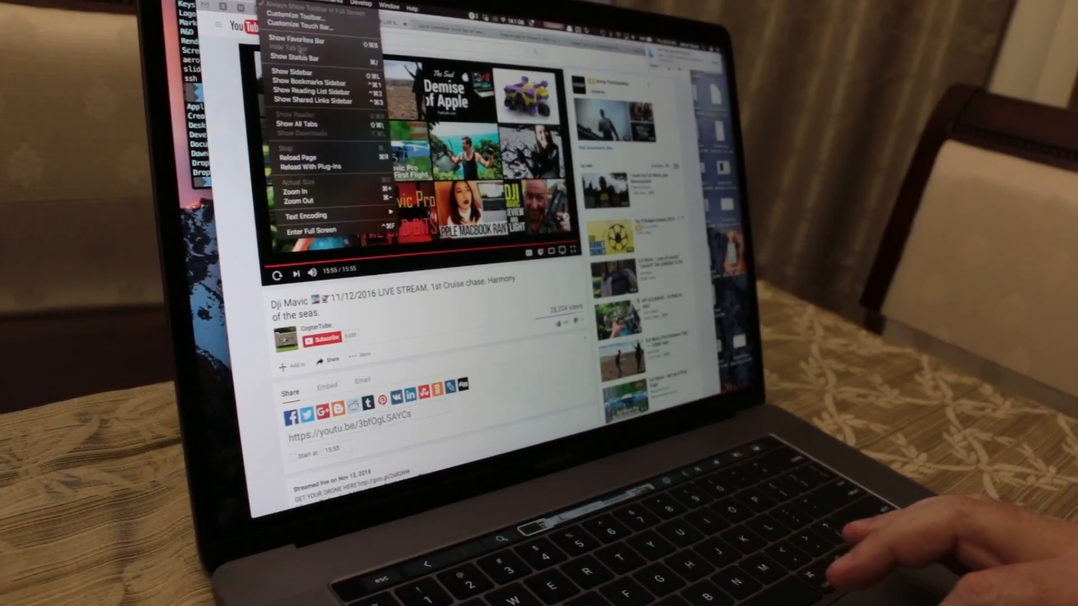
mouse_move(296, 73)
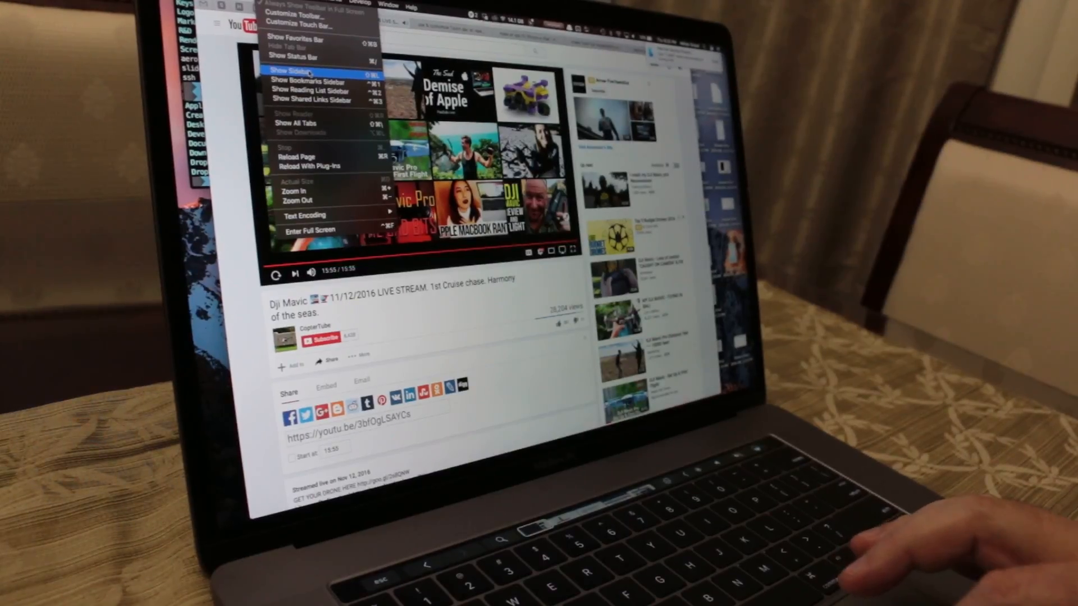
mouse_move(306, 25)
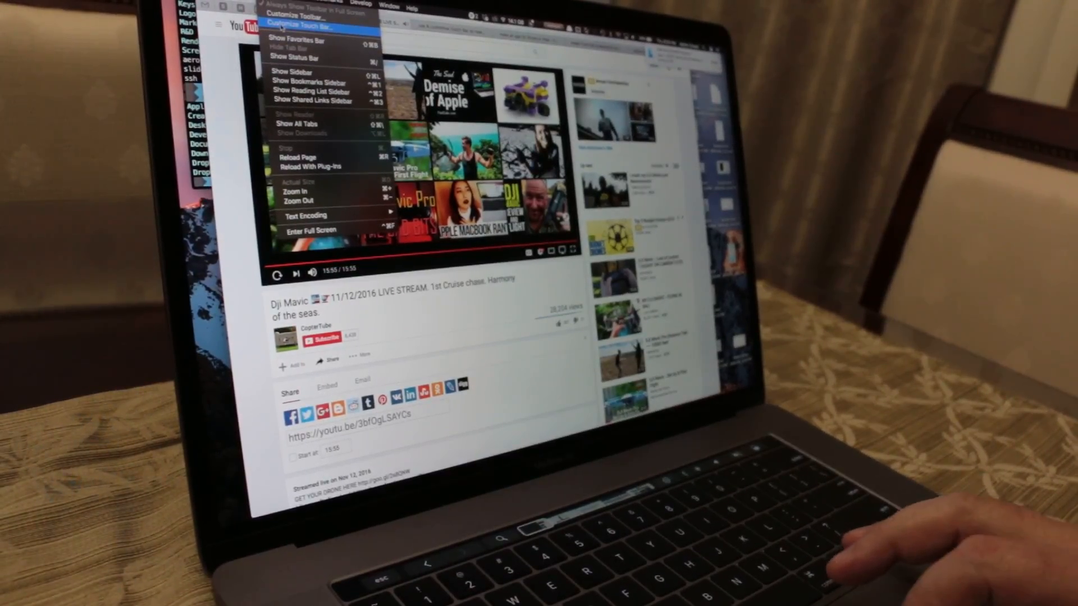
click(306, 27)
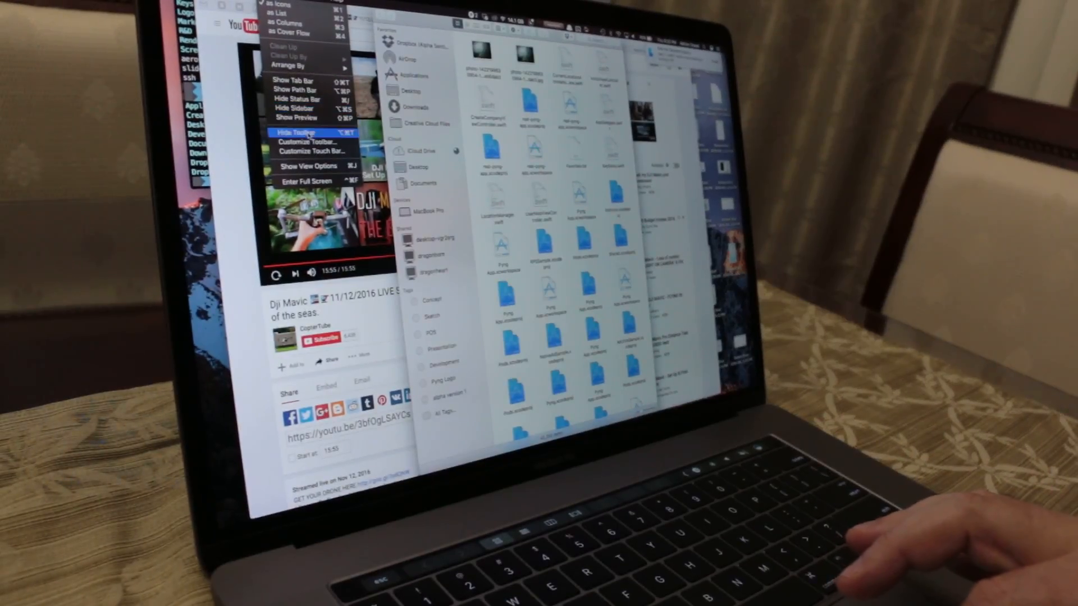
Choose Customize Touch Bar for Finder from its View menu
click(297, 132)
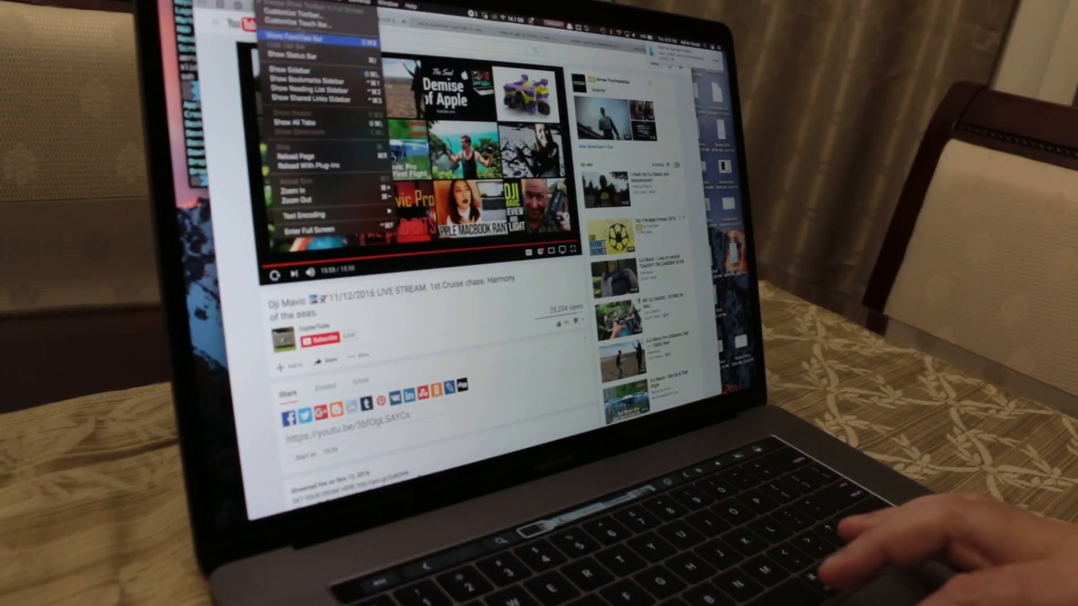
click(371, 5)
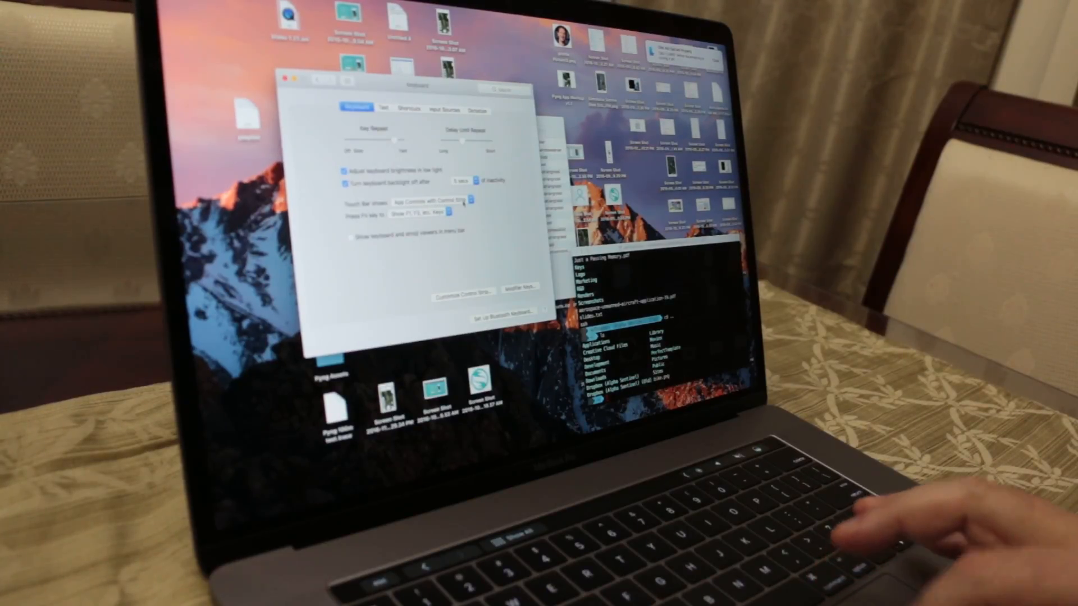
Try App Controls, then set 'Touch Bar shows' to Expanded Control Strip
click(432, 201)
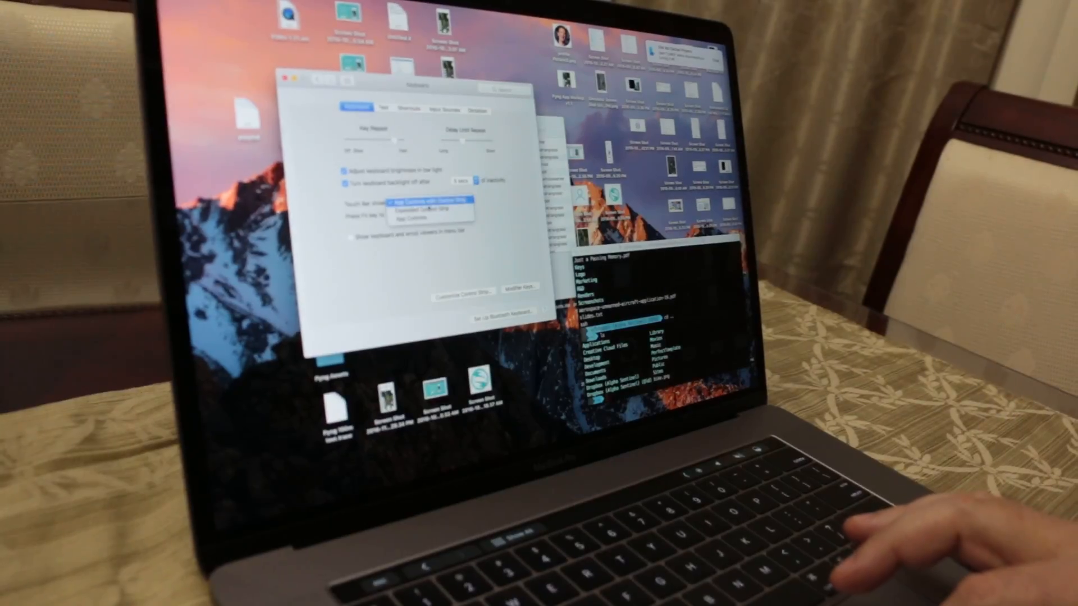
click(430, 209)
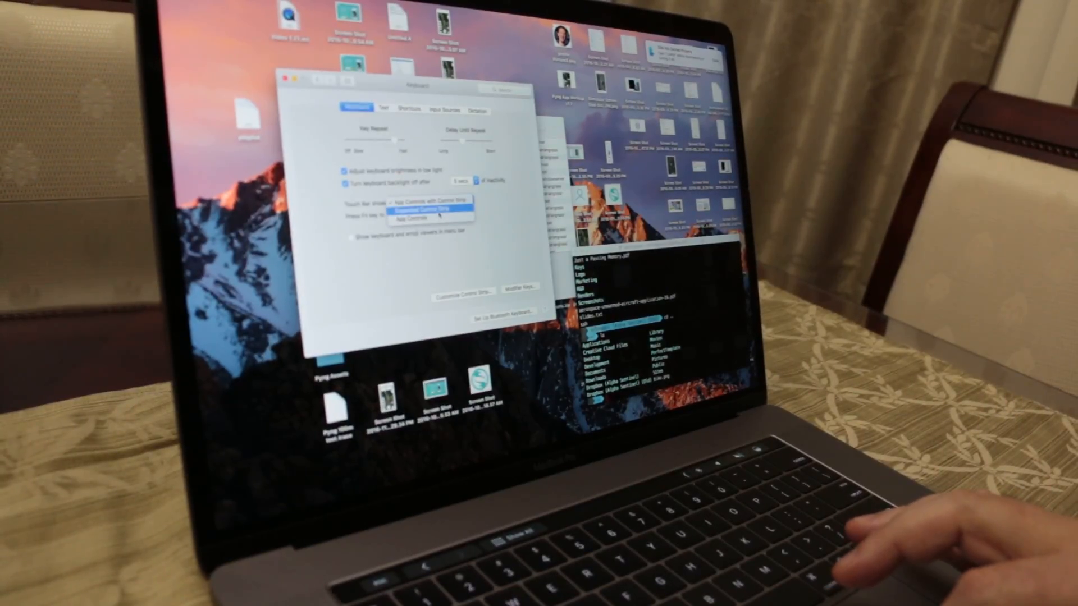
click(411, 218)
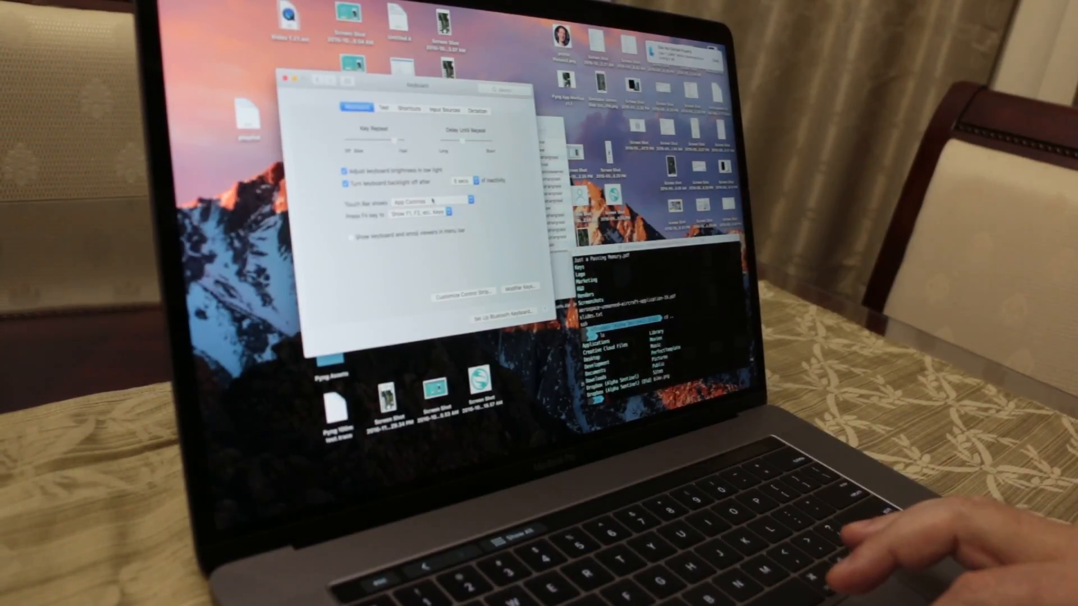
click(427, 201)
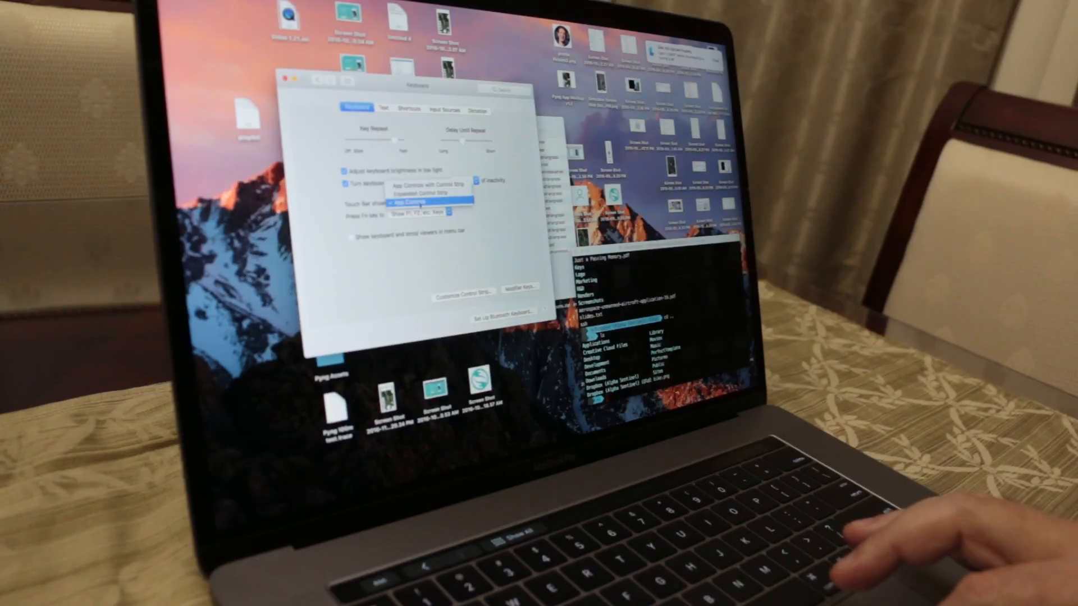
click(425, 192)
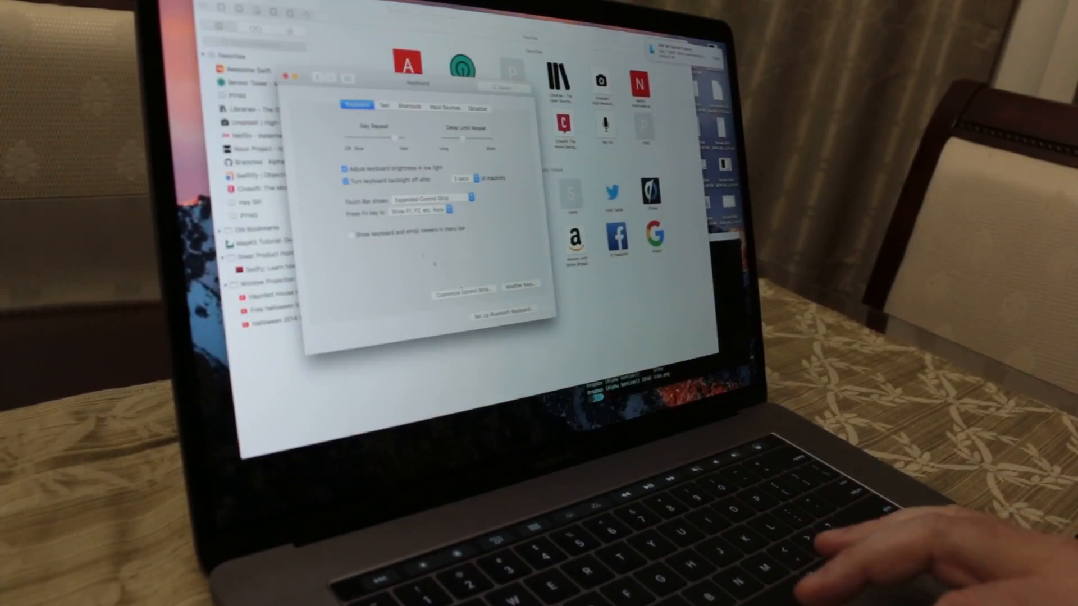
Set Touch Bar to App Controls with Control Strip, Fn to Expanded Control Strip
click(430, 198)
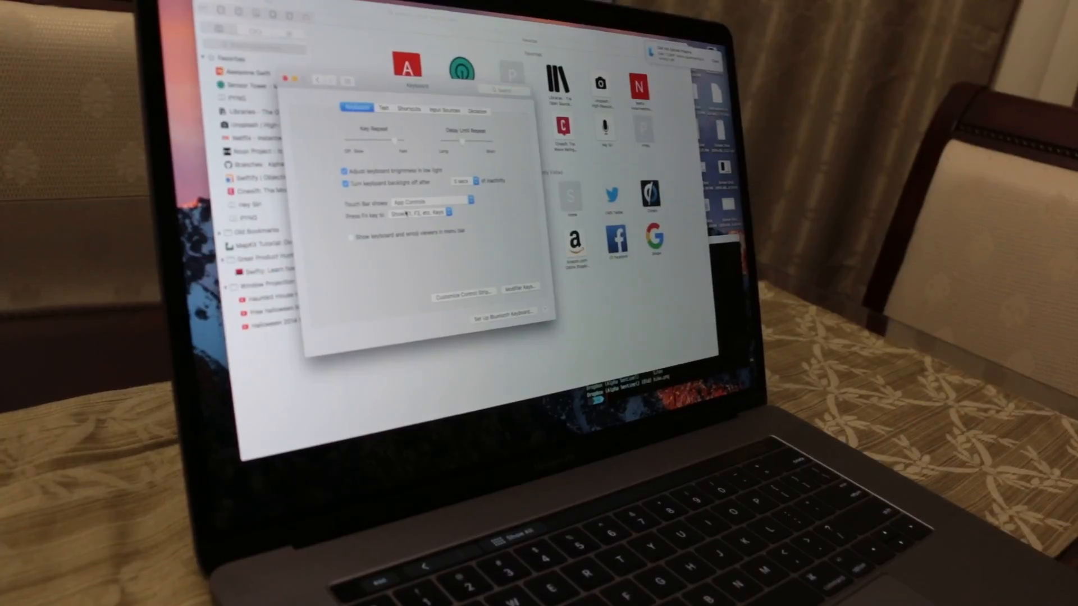
click(431, 201)
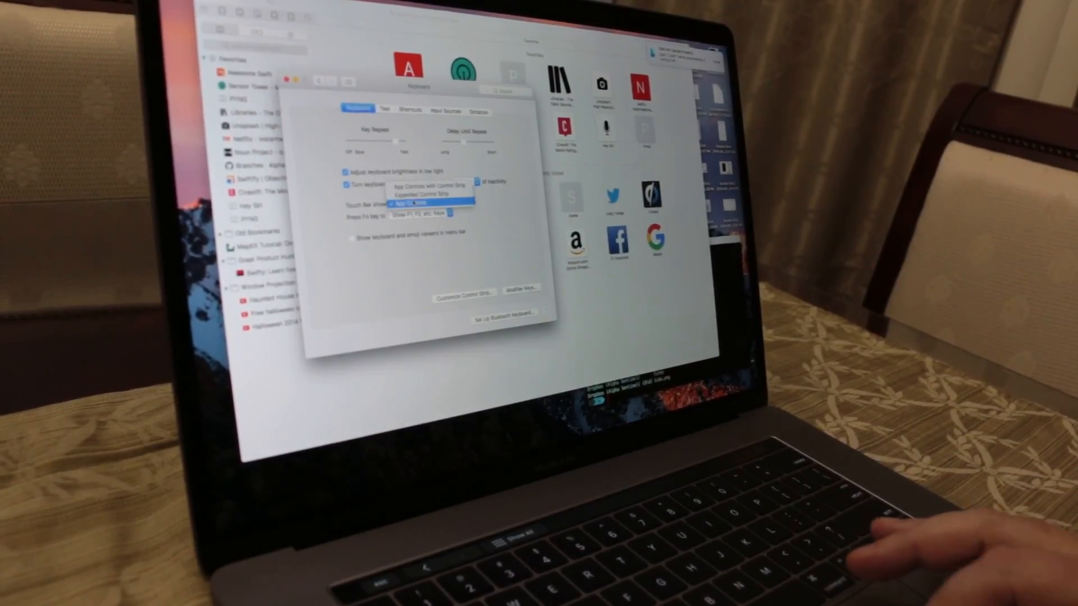
click(432, 192)
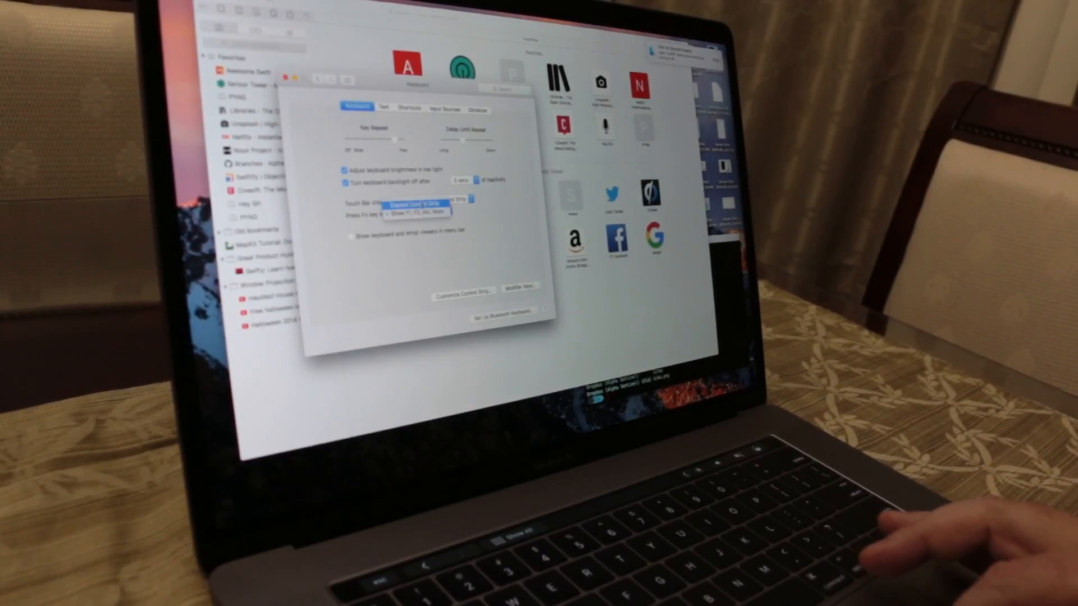
click(418, 211)
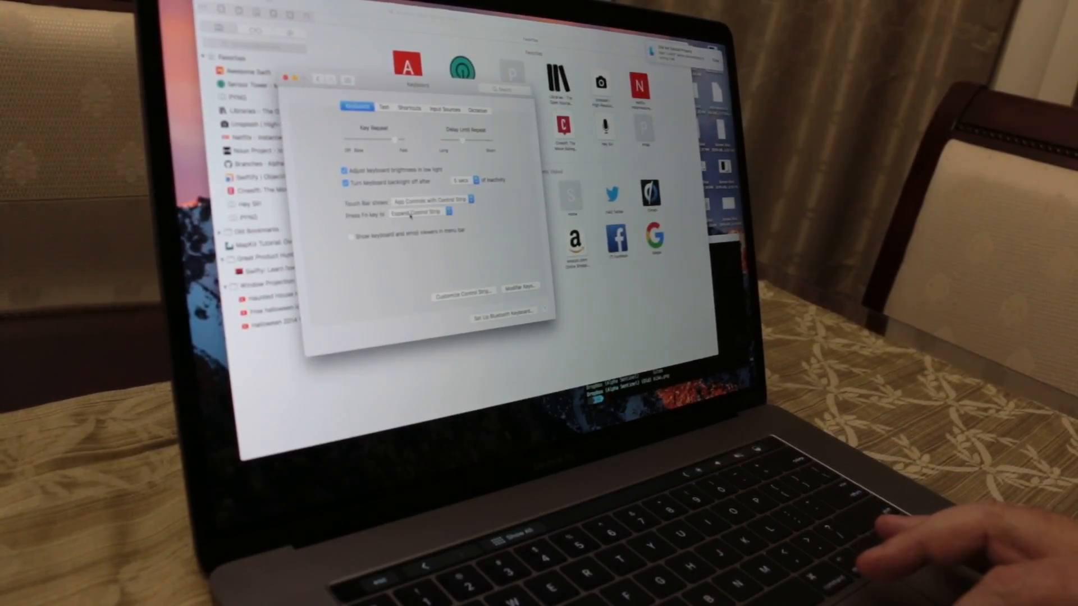